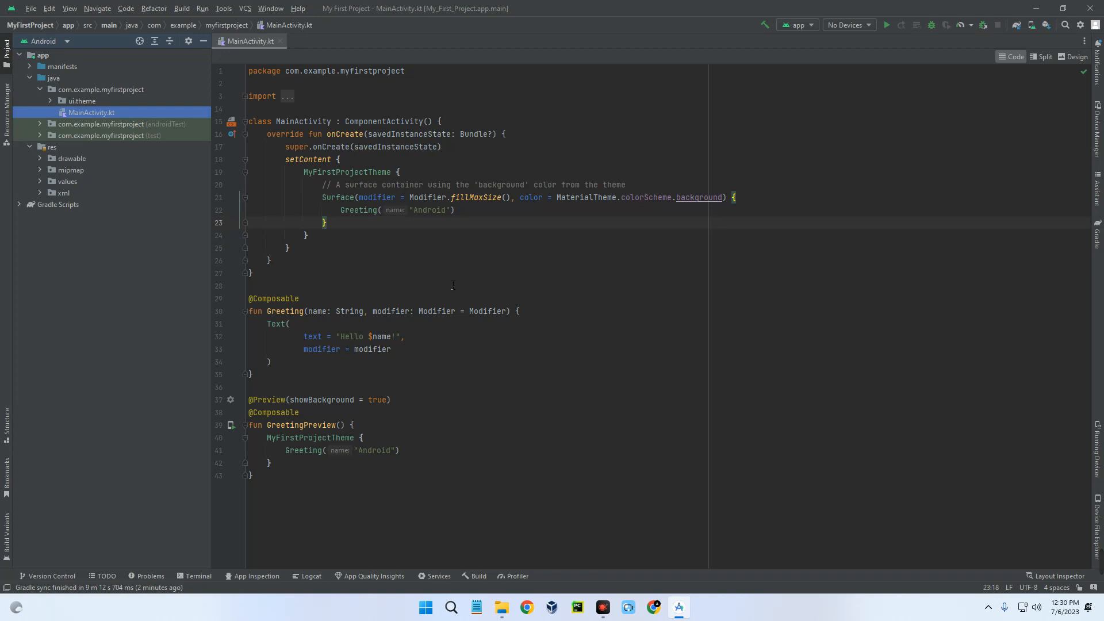
pyautogui.moveTo(181, 188)
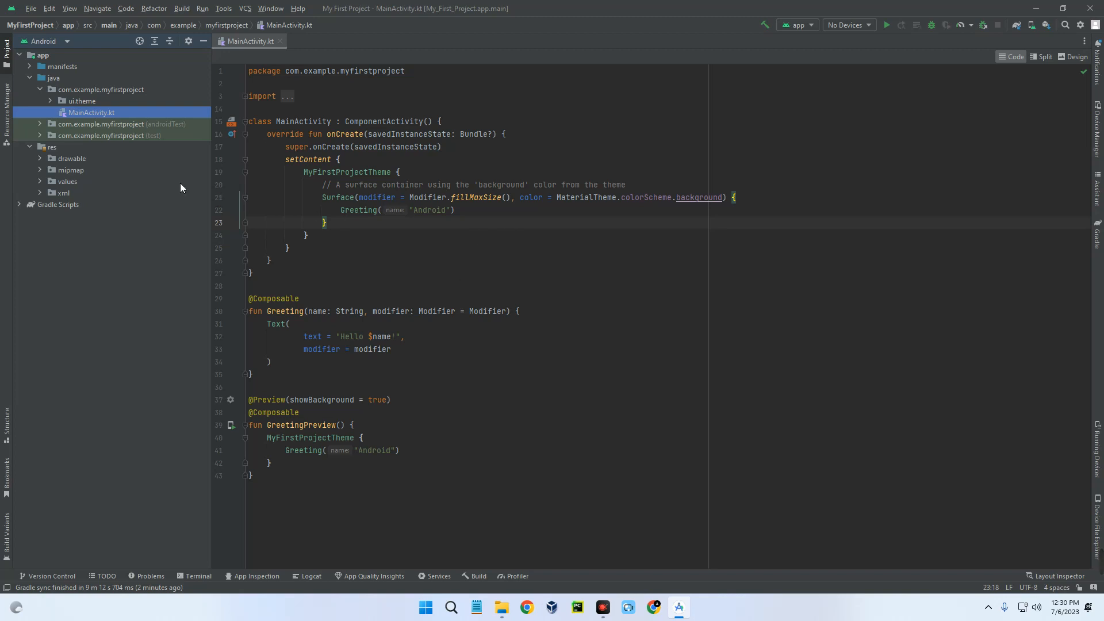
# Step: Browse the Project pane through res and its xml folder, then select MainActivity.kt
pyautogui.click(52, 147)
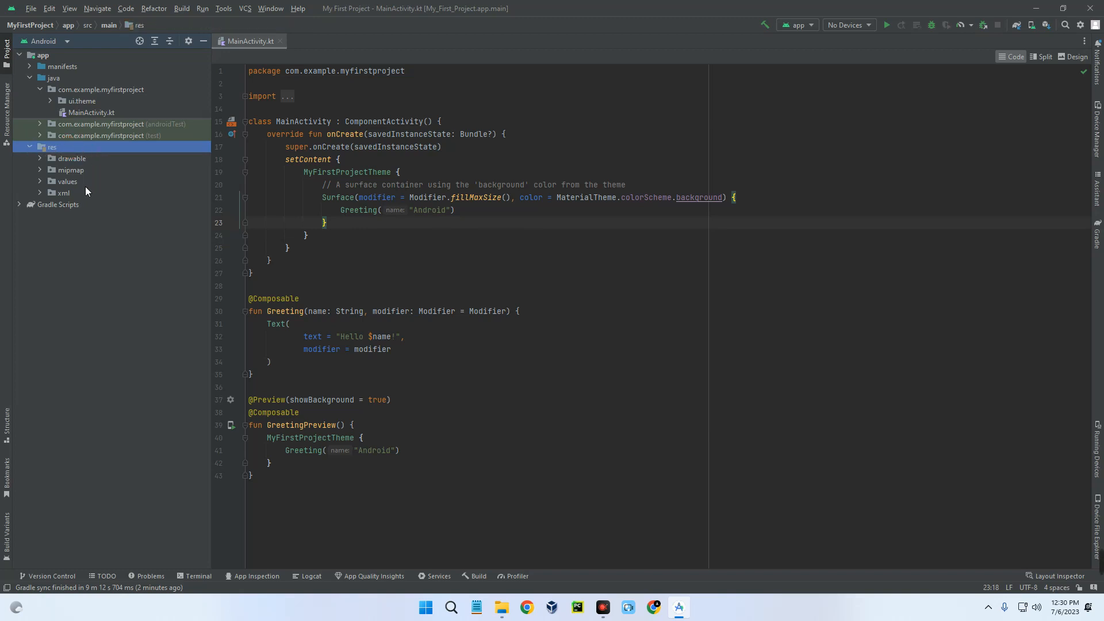
pyautogui.click(63, 192)
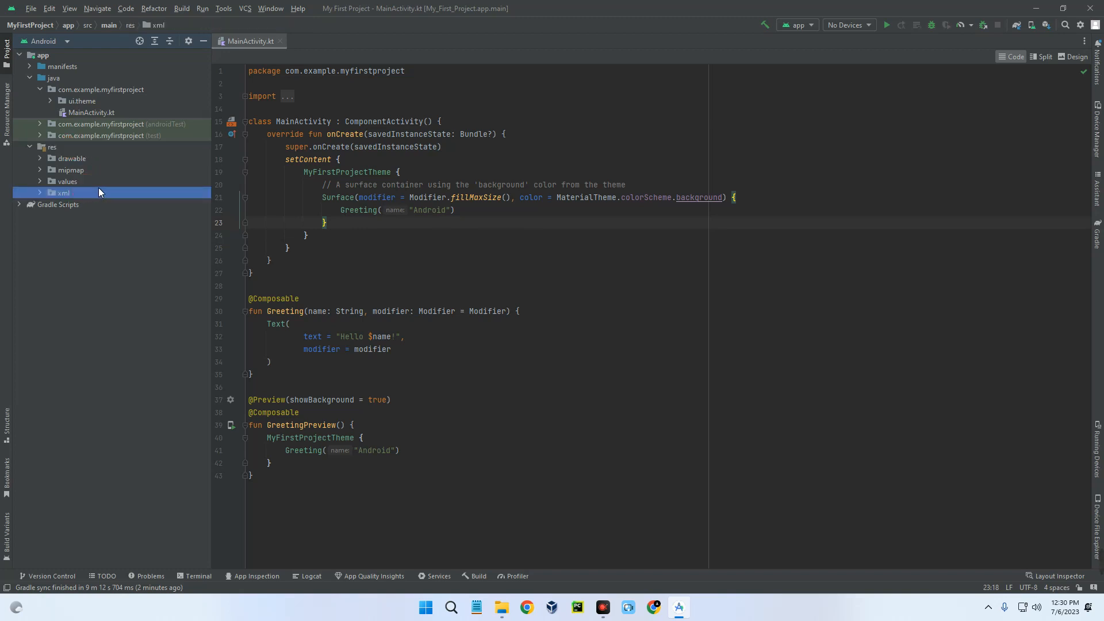
pyautogui.moveTo(117, 195)
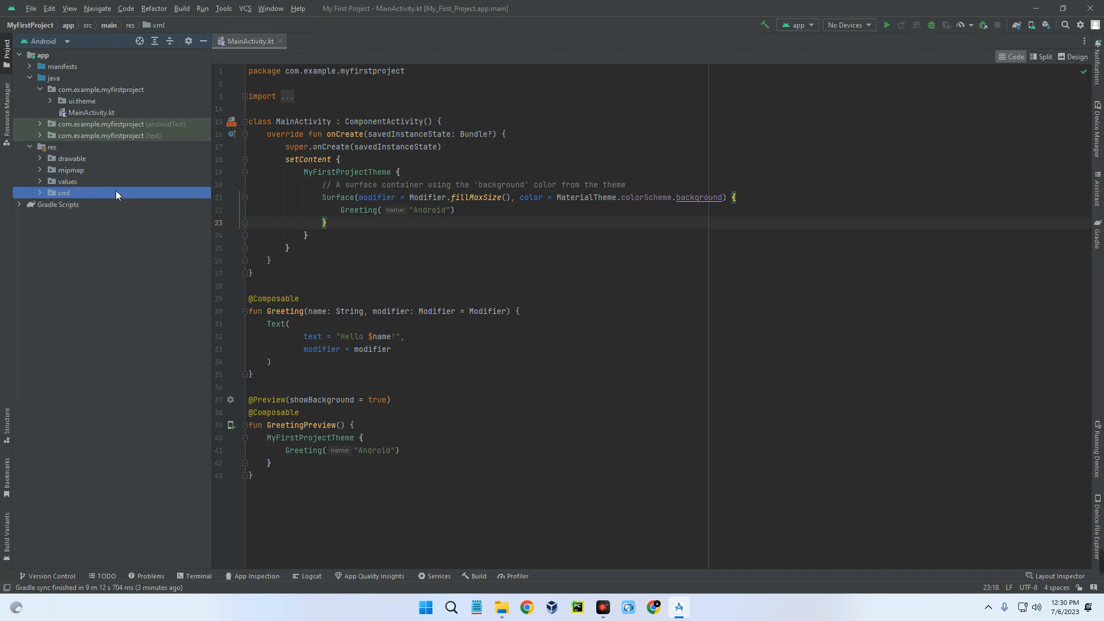
pyautogui.moveTo(101, 188)
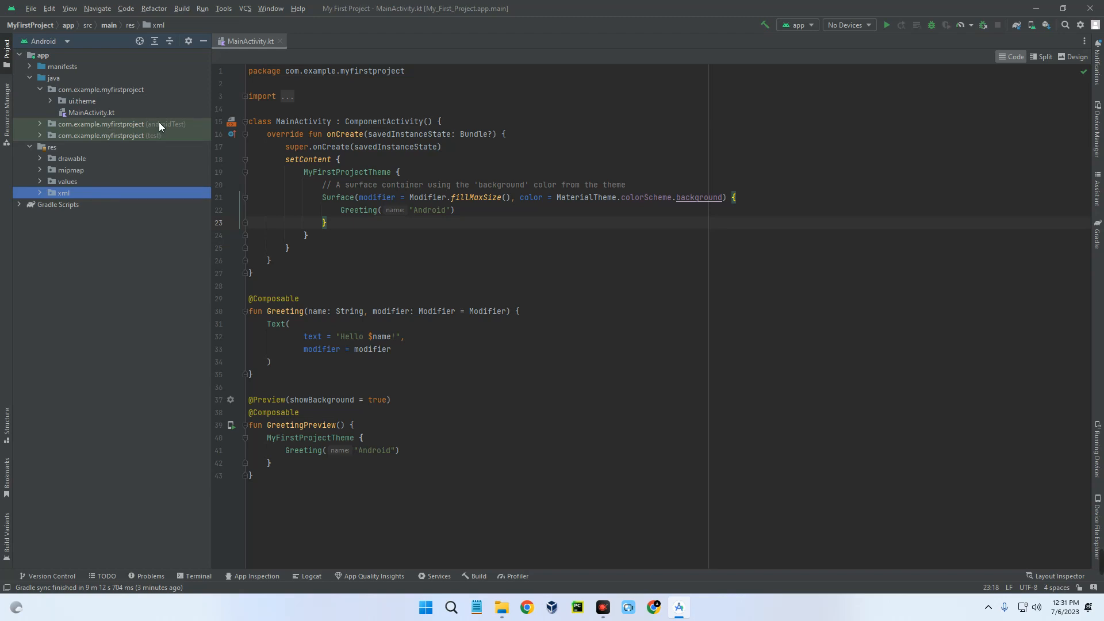
pyautogui.click(92, 113)
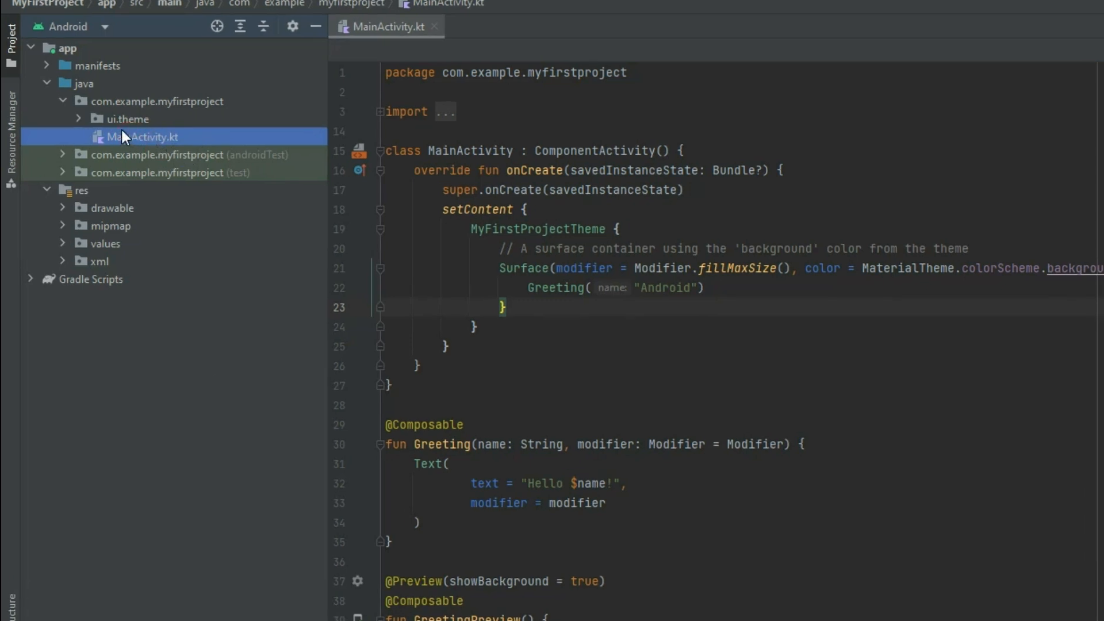
# Step: From MainActivity.kt's context menu, start a new Empty Views Activity
pyautogui.rightClick(136, 137)
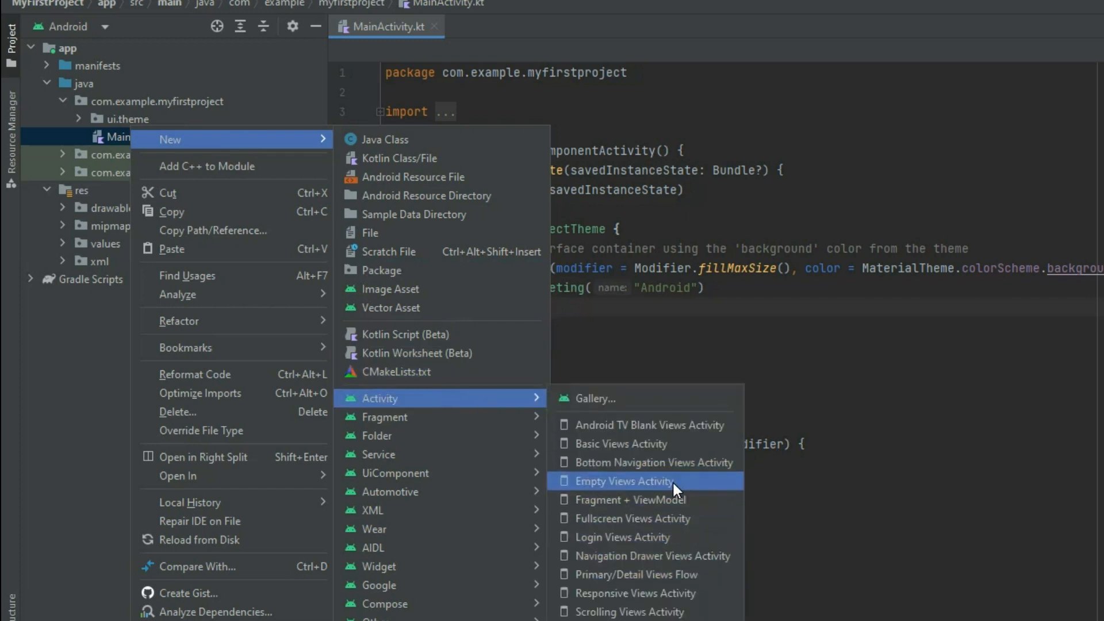
pyautogui.click(622, 482)
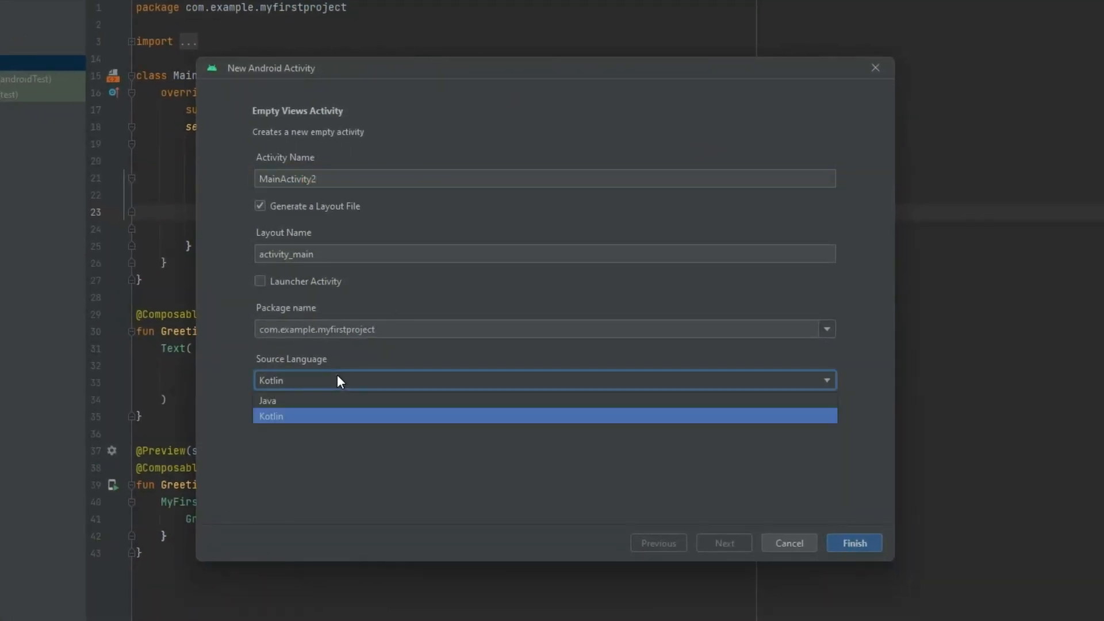
# Step: Finish creating MainActivity2 as a Kotlin launcher activity with its activity_main layout
pyautogui.click(271, 415)
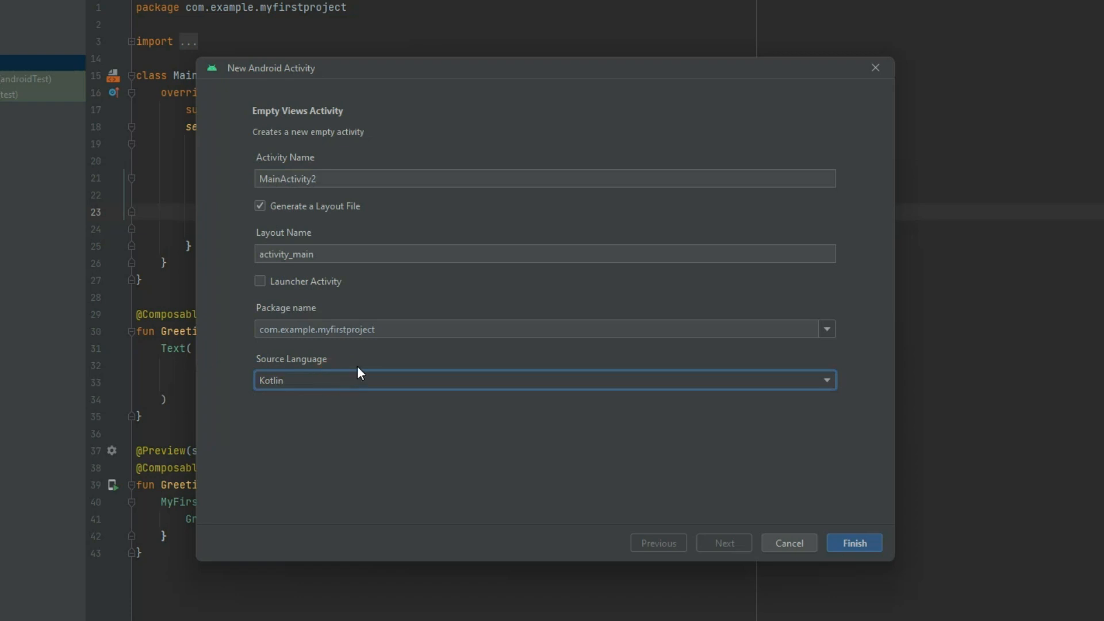
pyautogui.click(259, 282)
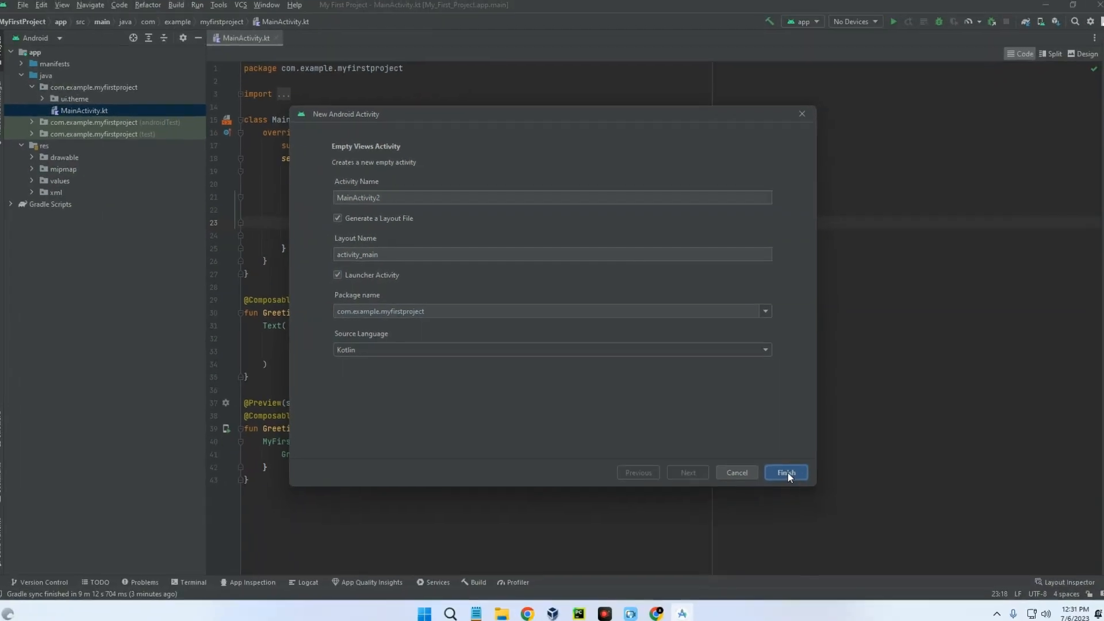
pyautogui.click(785, 473)
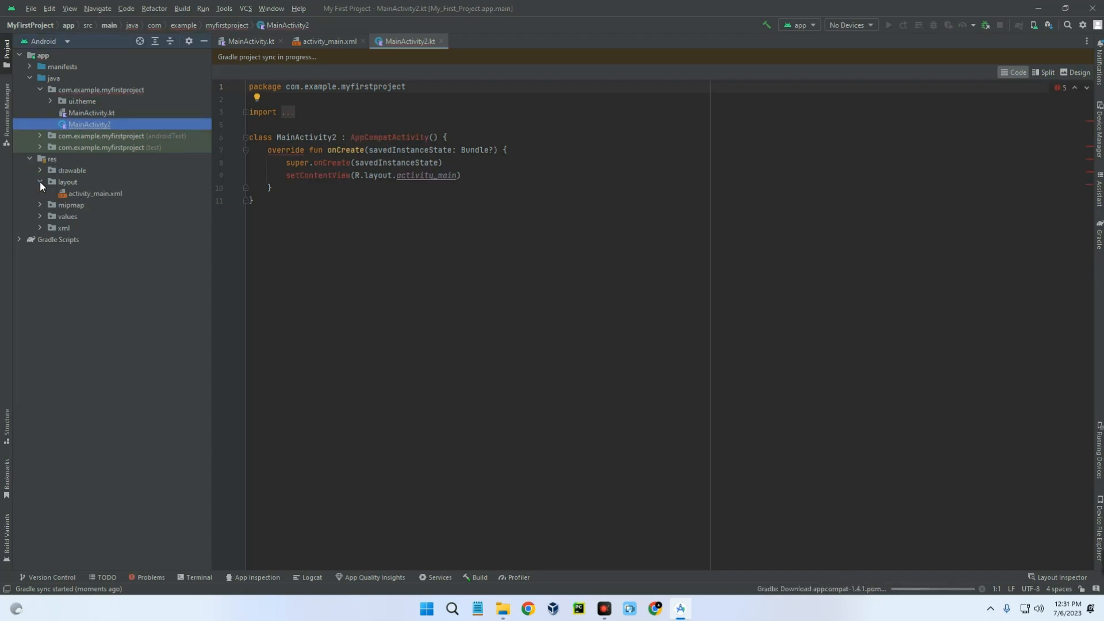
pyautogui.doubleClick(95, 195)
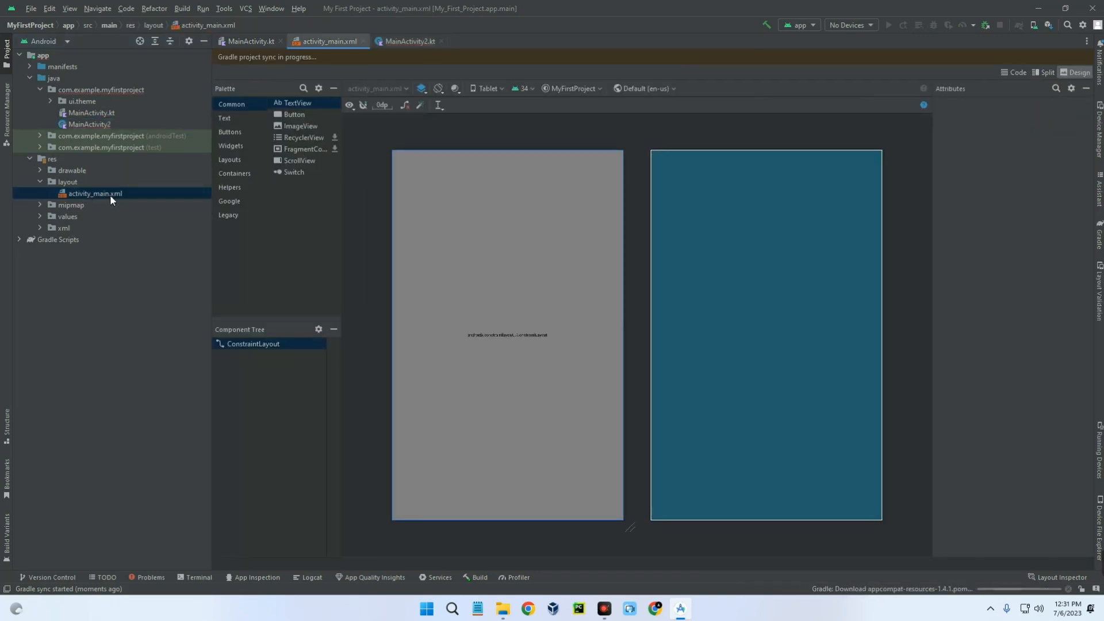
pyautogui.click(253, 344)
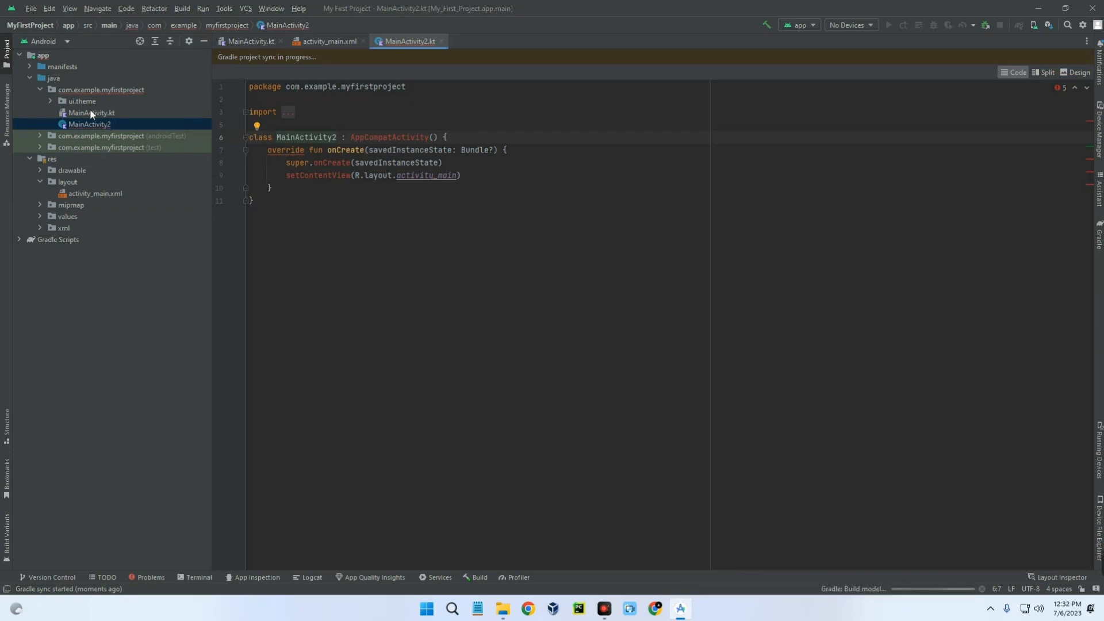
# Step: Create a new project My Application 1 from the Empty Views Activity template with default settings
pyautogui.click(31, 7)
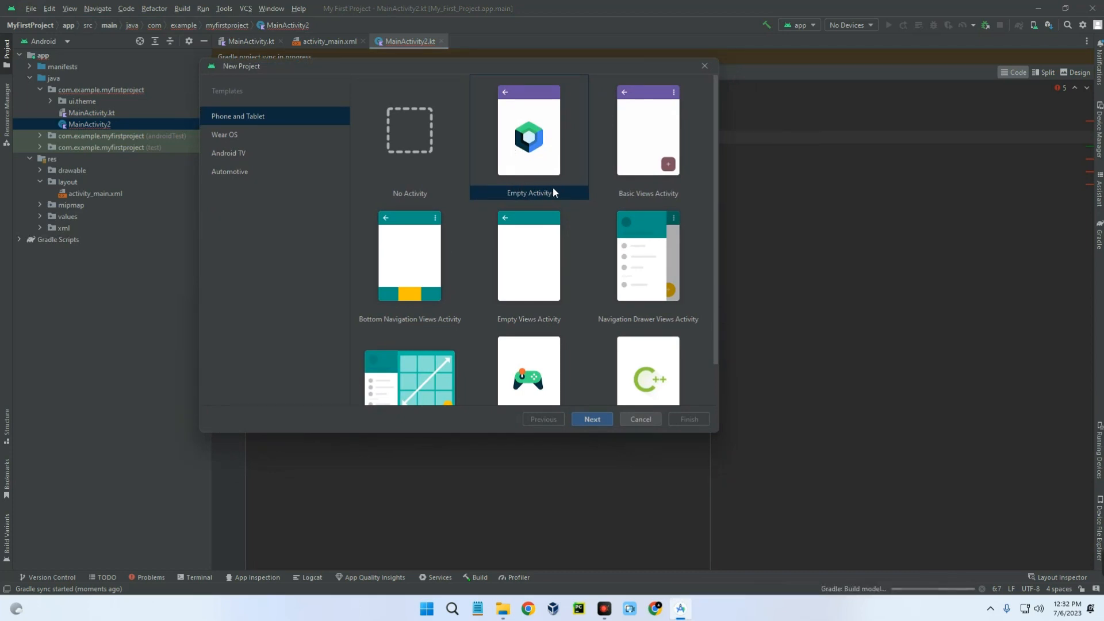
pyautogui.click(528, 264)
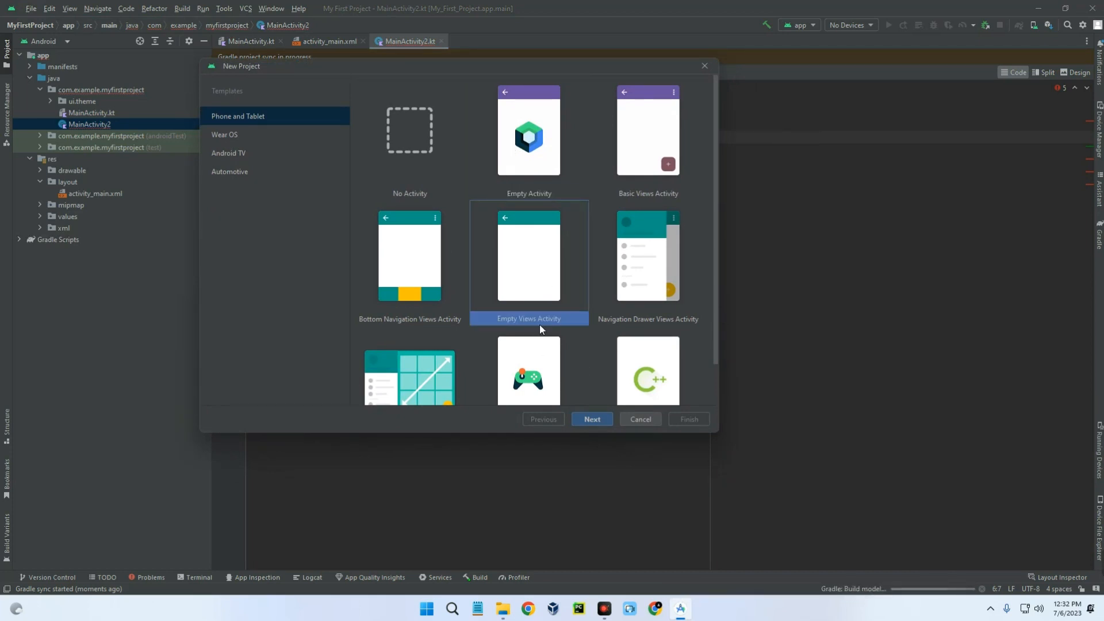
pyautogui.click(592, 420)
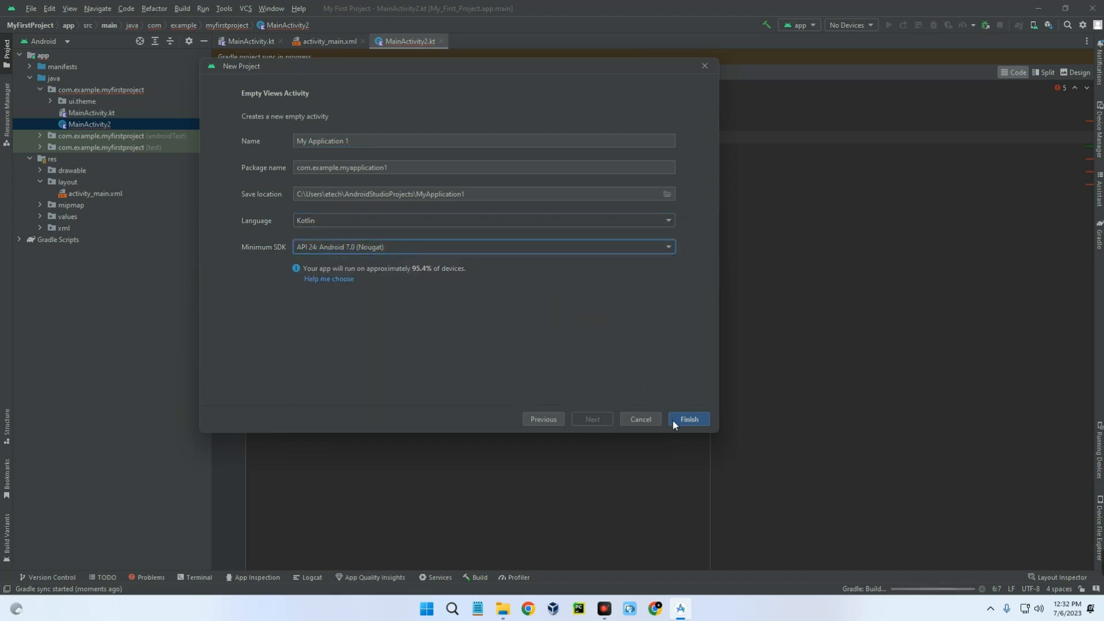
pyautogui.click(687, 419)
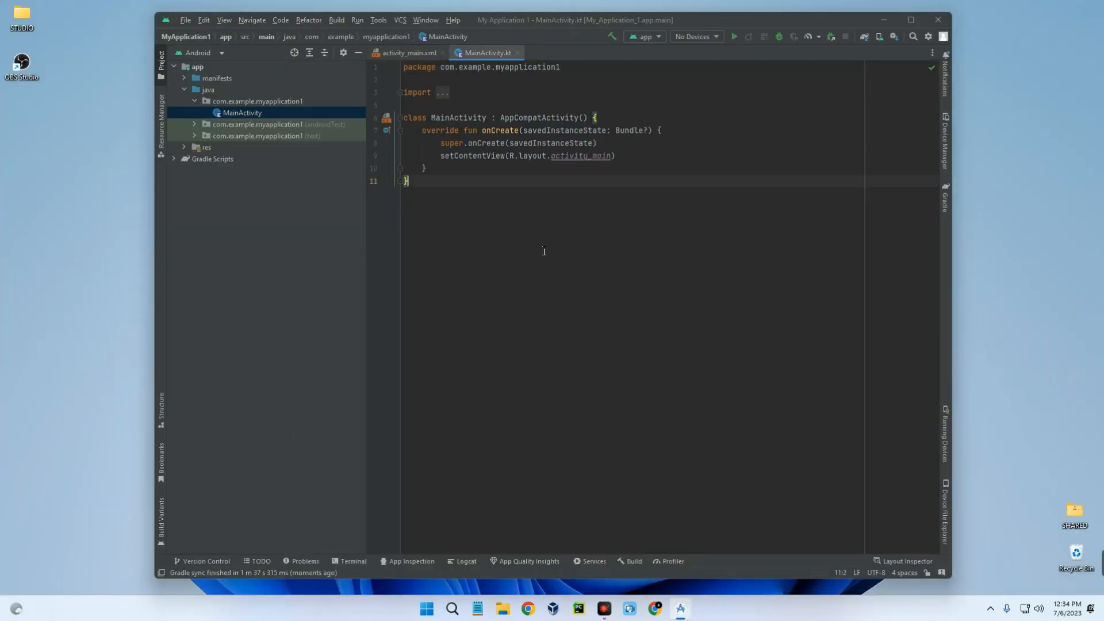
# Step: Expand res > layout to show activity_main.xml, view it, then return to MainActivity.kt
pyautogui.click(185, 147)
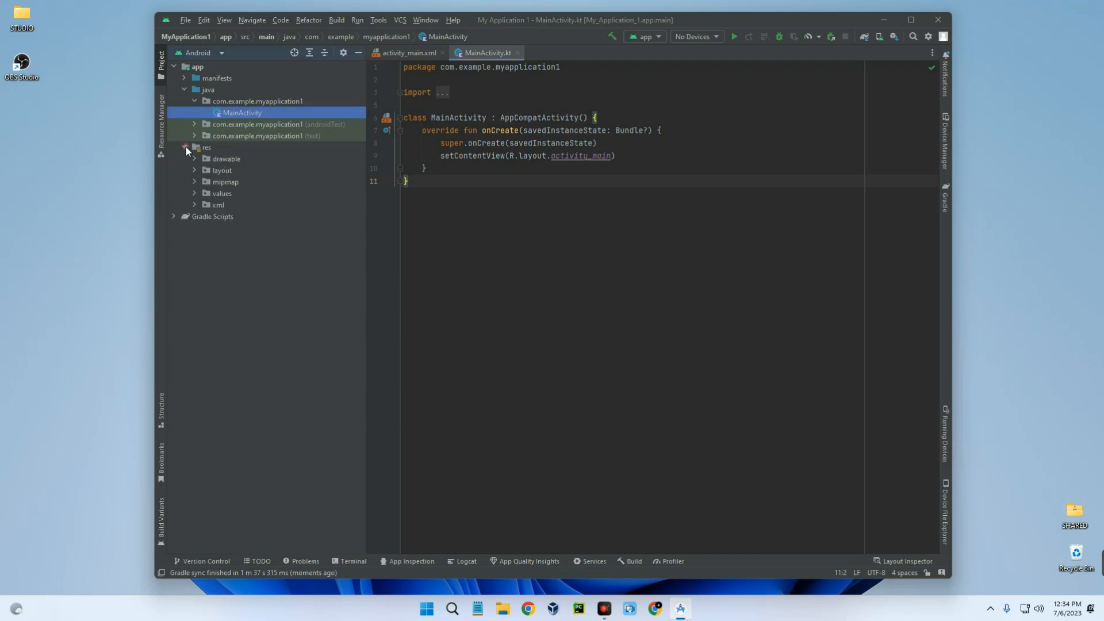
pyautogui.click(194, 169)
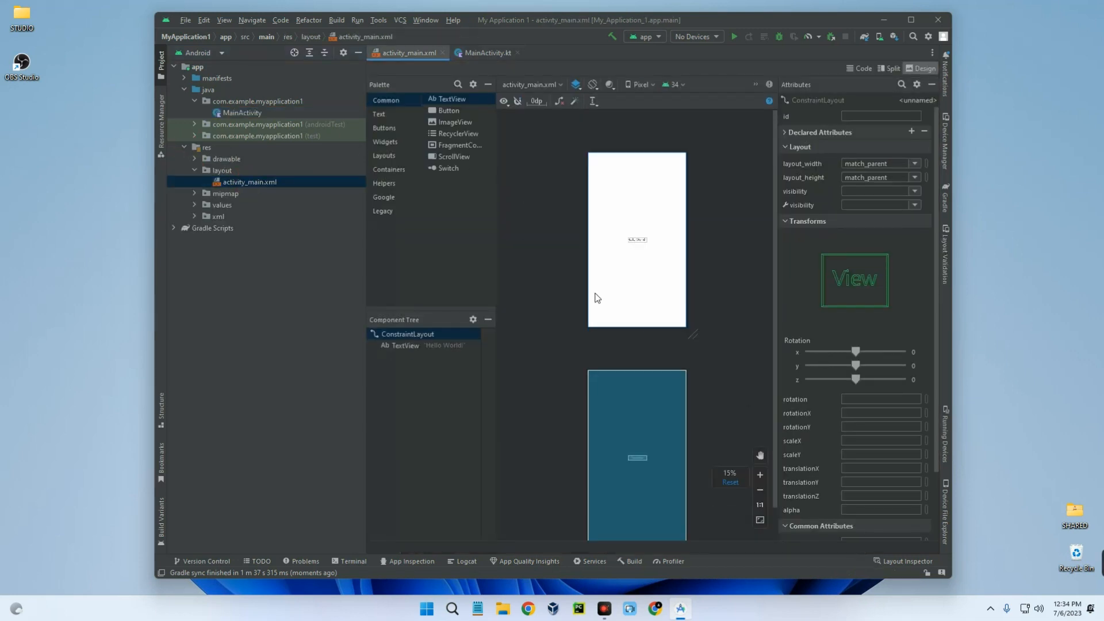
pyautogui.click(531, 84)
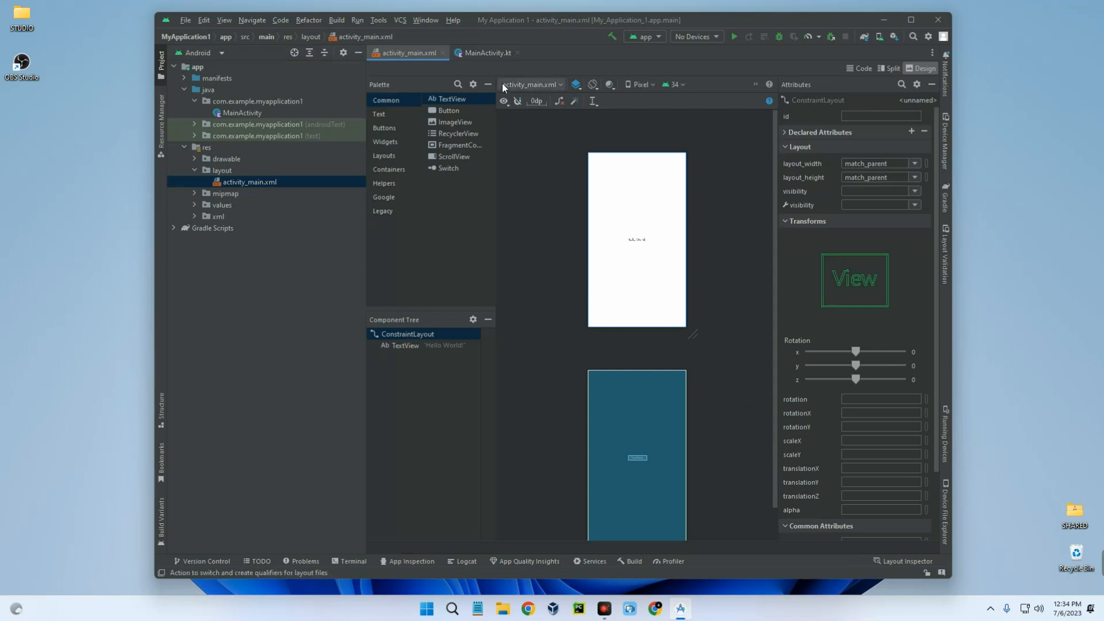
pyautogui.click(487, 52)
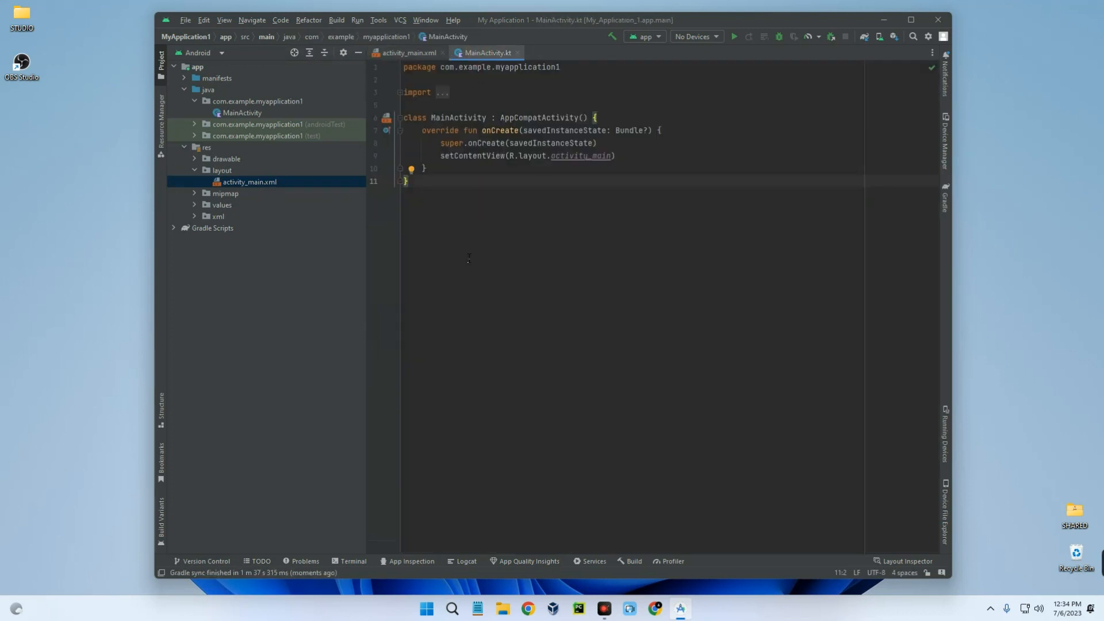
pyautogui.moveTo(483, 240)
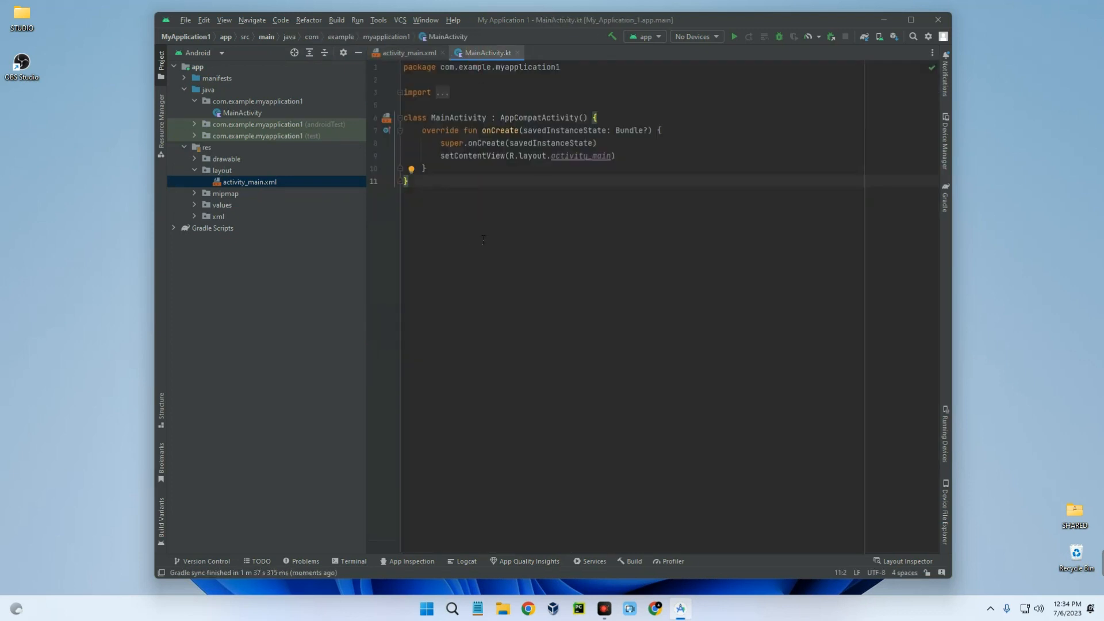